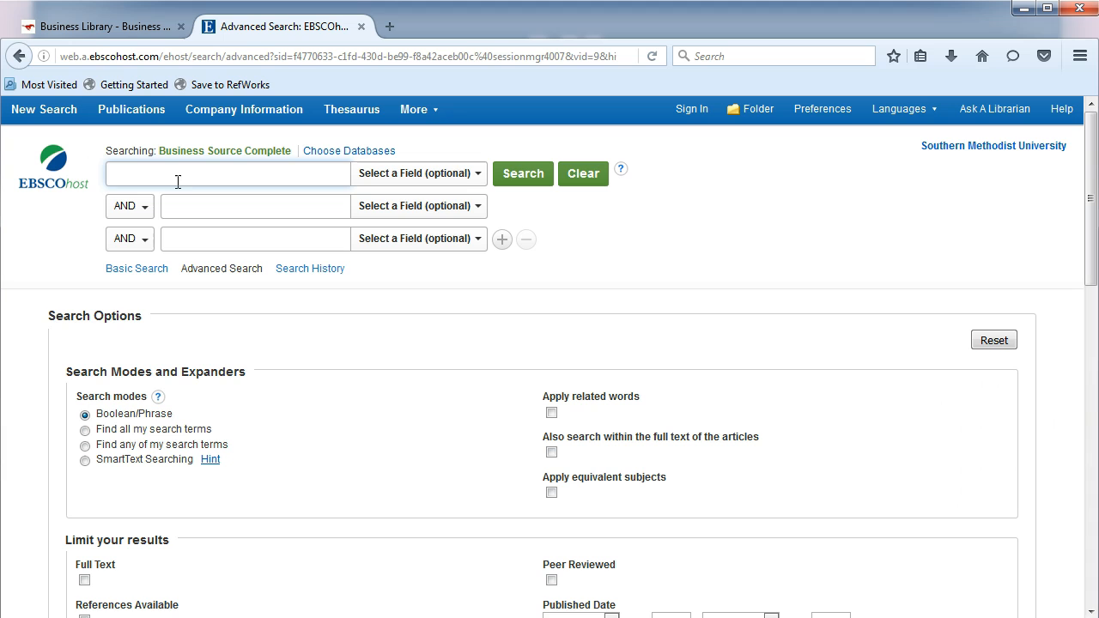
Step: Enter 'hershey' in the first search row and limit it to CO Company Entity
{"action": "type", "text": "hershey"}
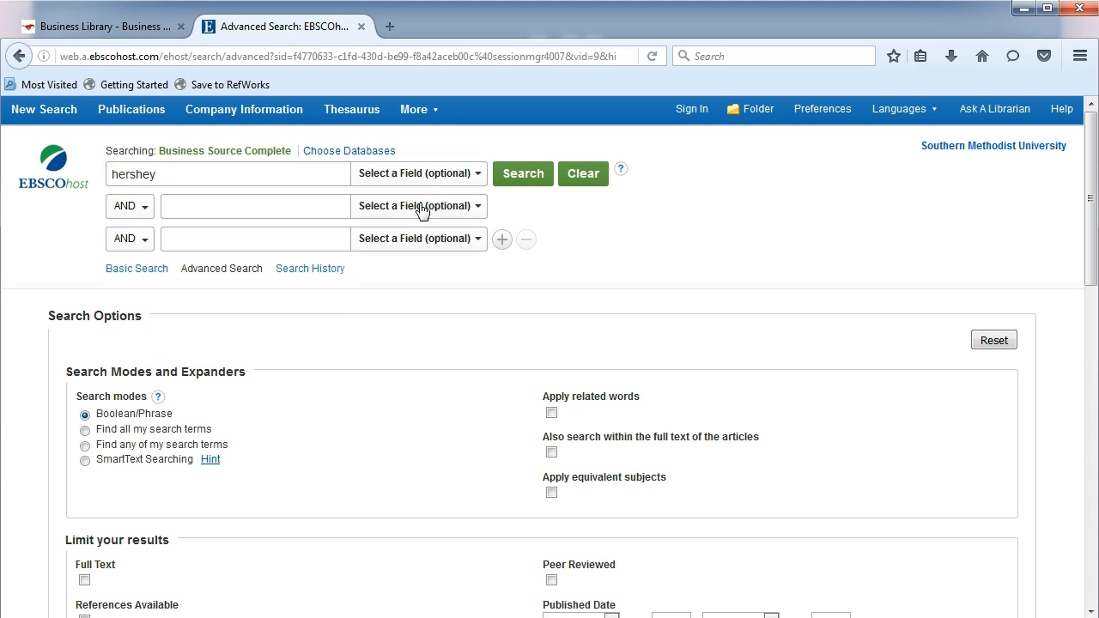
{"action": "left_click", "coordinate": [419, 173]}
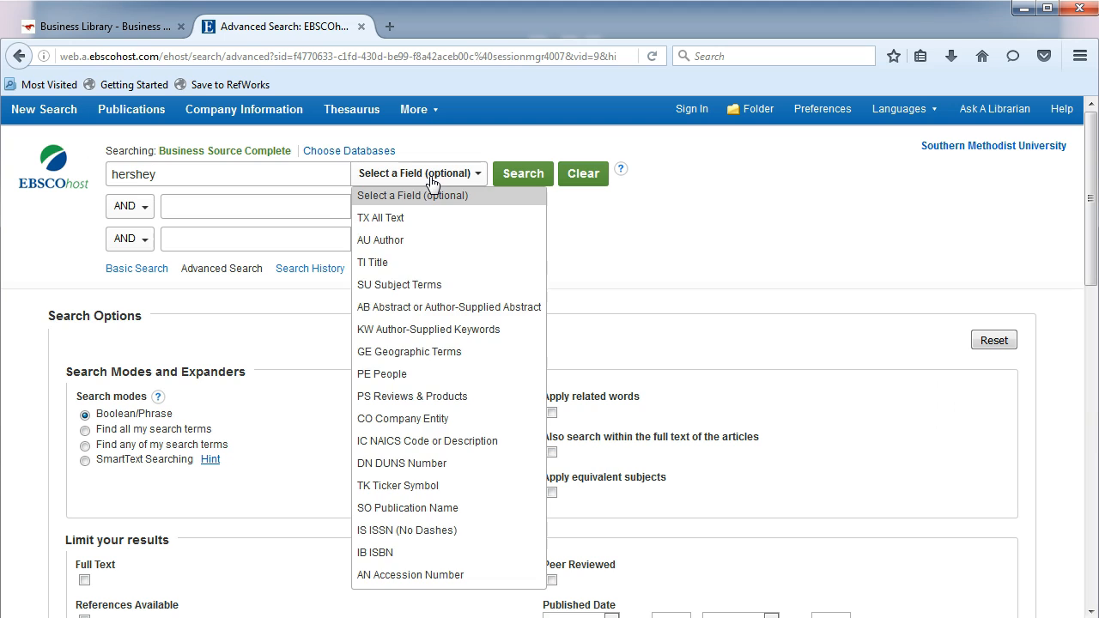
{"action": "mouse_move", "coordinate": [404, 419]}
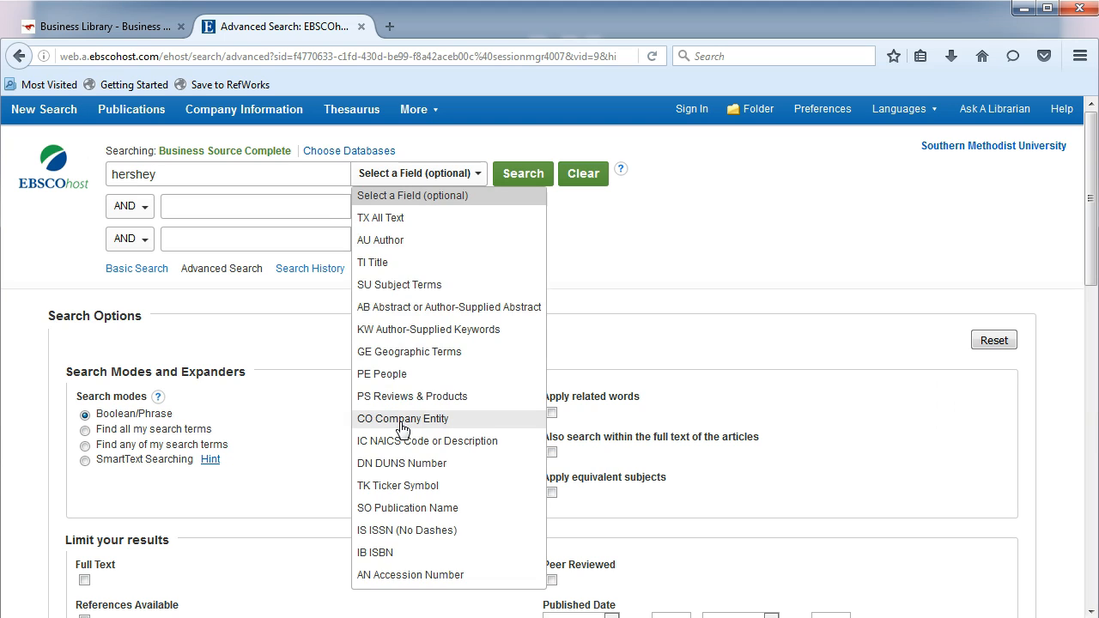
{"action": "left_click", "coordinate": [403, 418]}
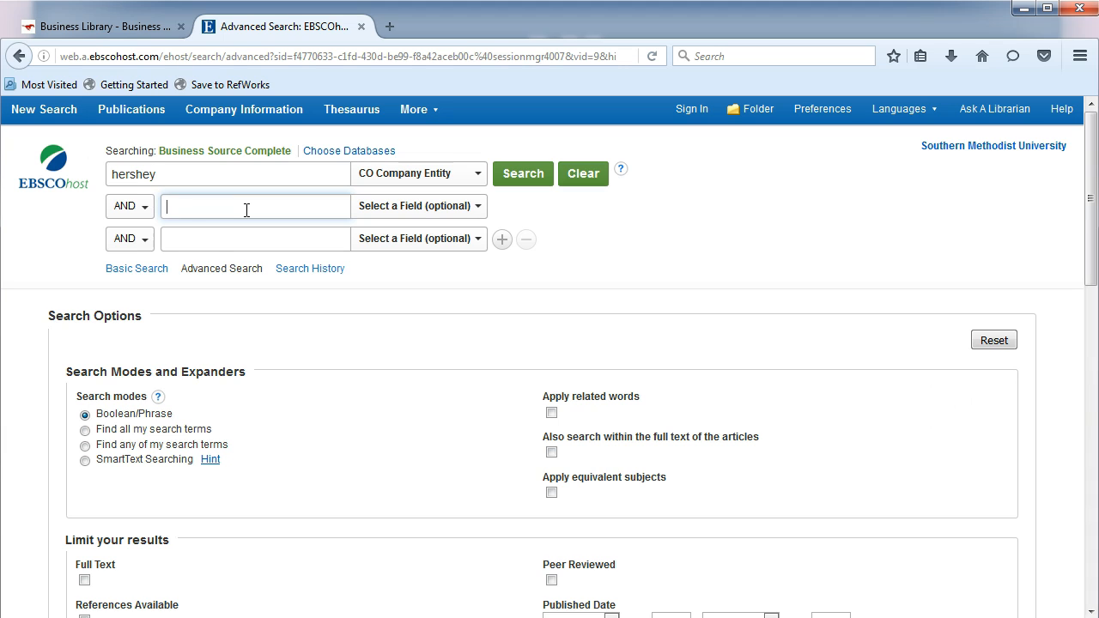
Step: Enter 'godiva' in the second row, limited to CO Company Entity
{"action": "type", "text": "godiva"}
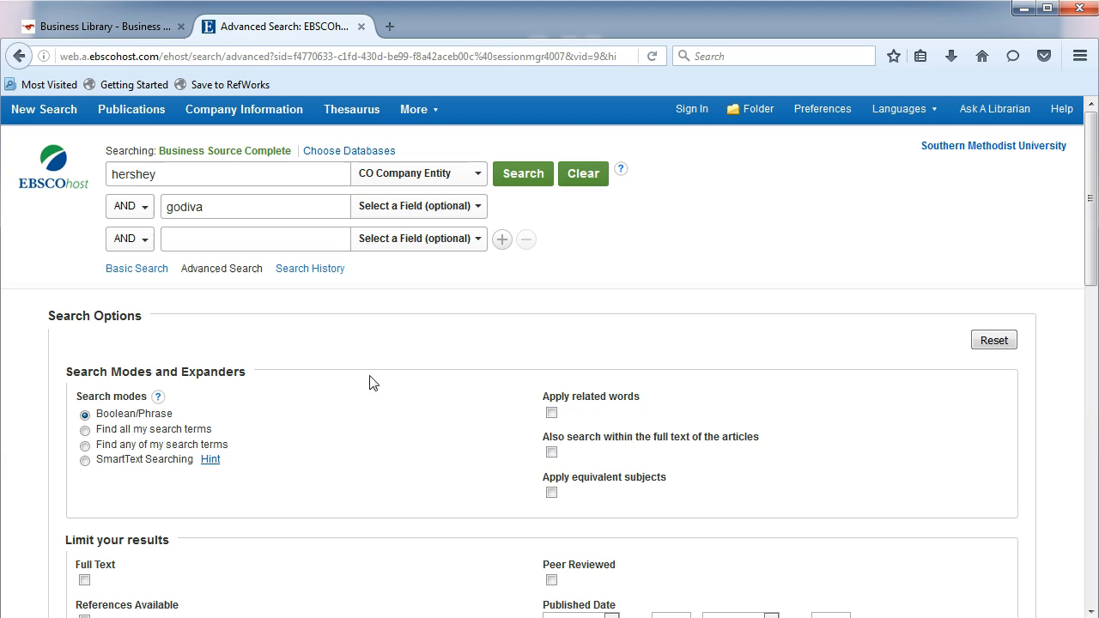
{"action": "left_click", "coordinate": [419, 206]}
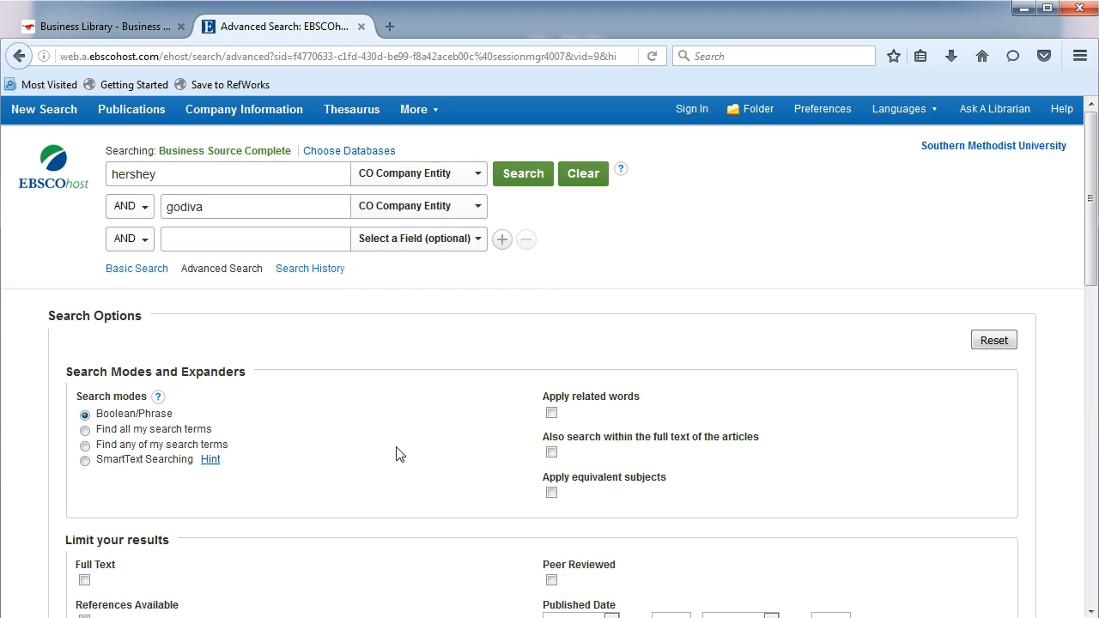
{"action": "left_click", "coordinate": [523, 173]}
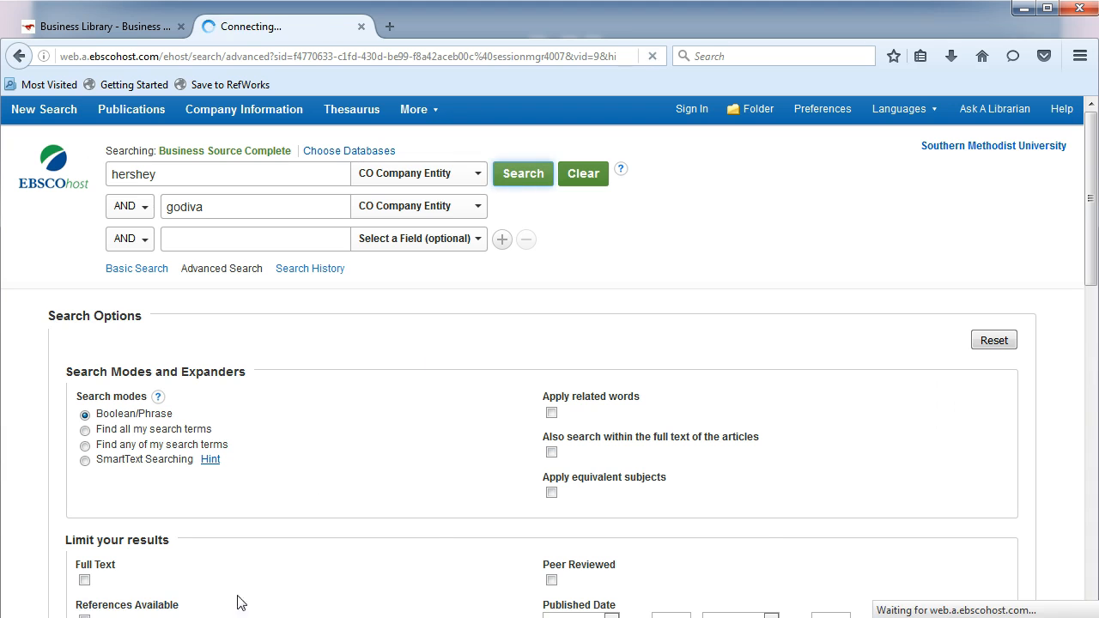
Step: Search CO hershey AND CO godiva and scroll through the four resulting articles
{"action": "left_click", "coordinate": [523, 173]}
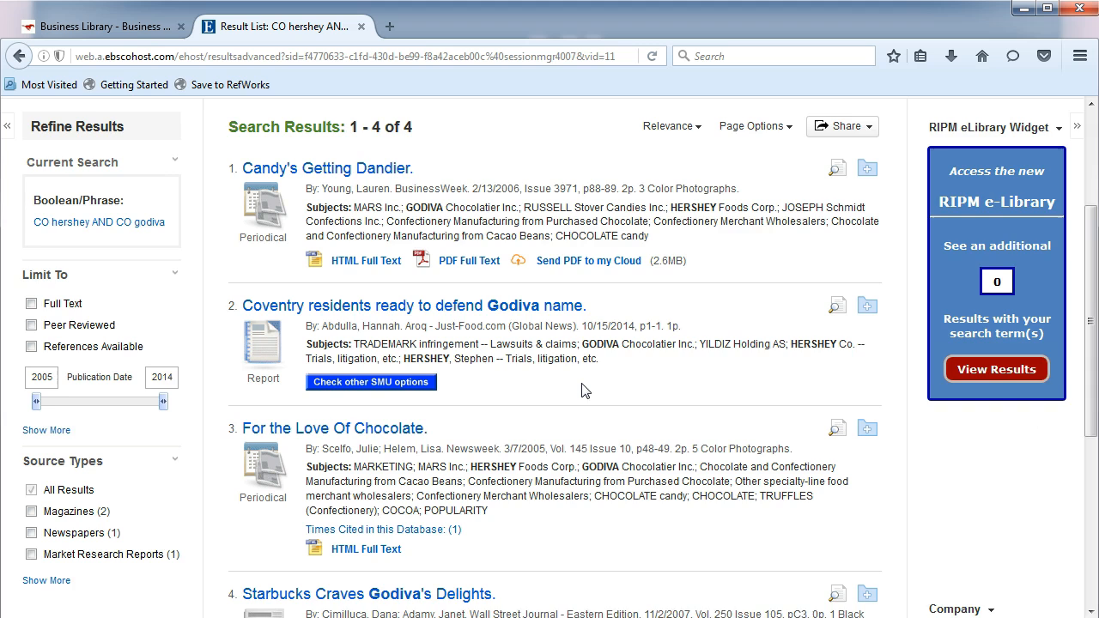
{"action": "scroll", "scroll_direction": "down", "scroll_amount": 3}
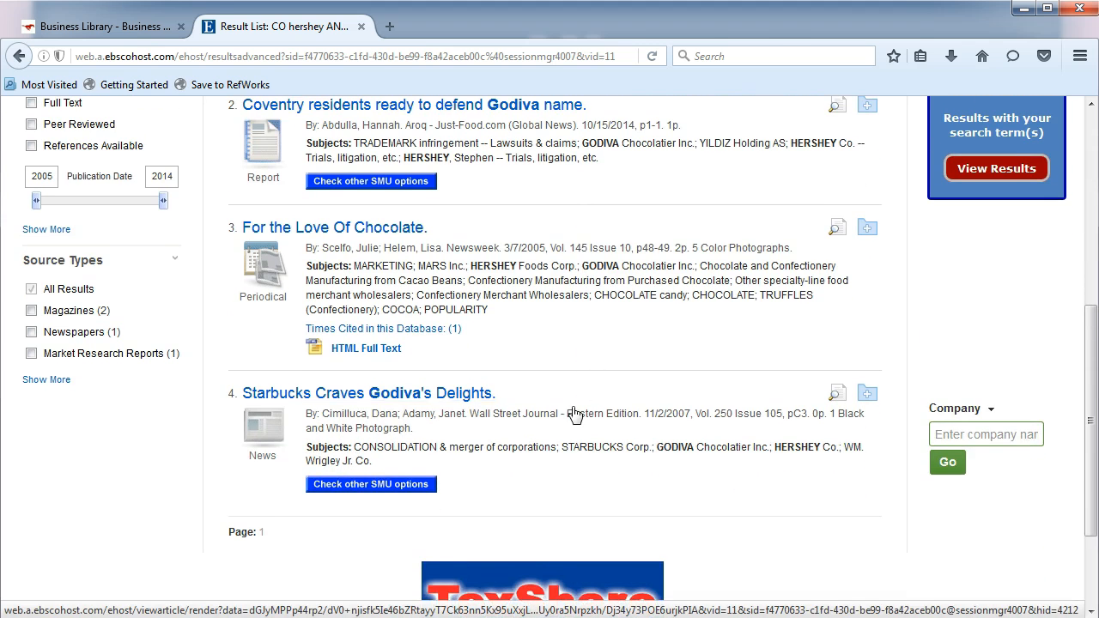